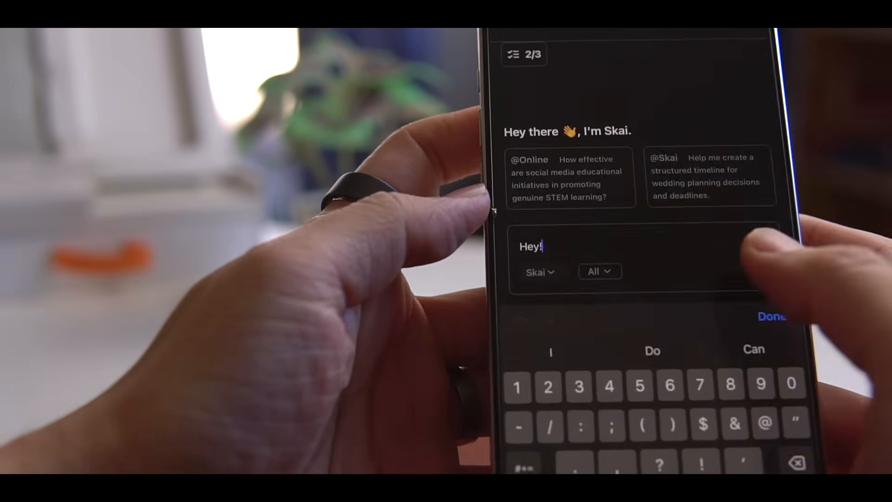
# Send the 'Hey!' message from the Skai chat input
pyautogui.click(771, 316)
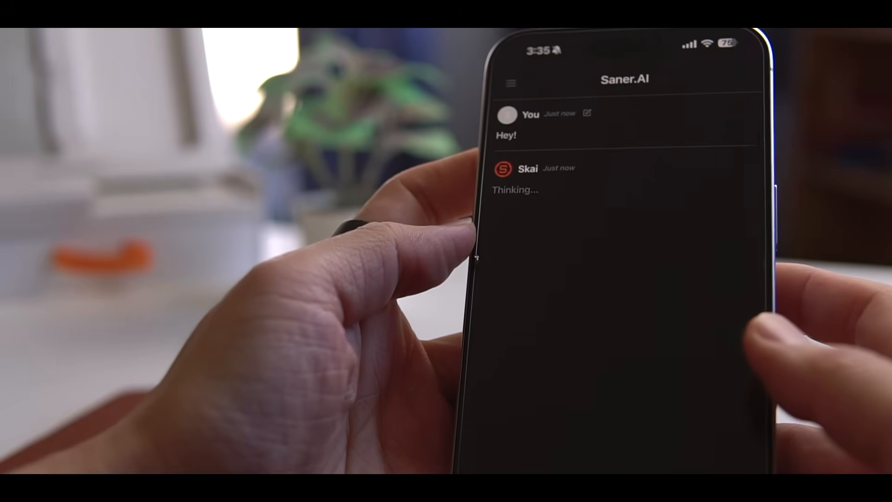